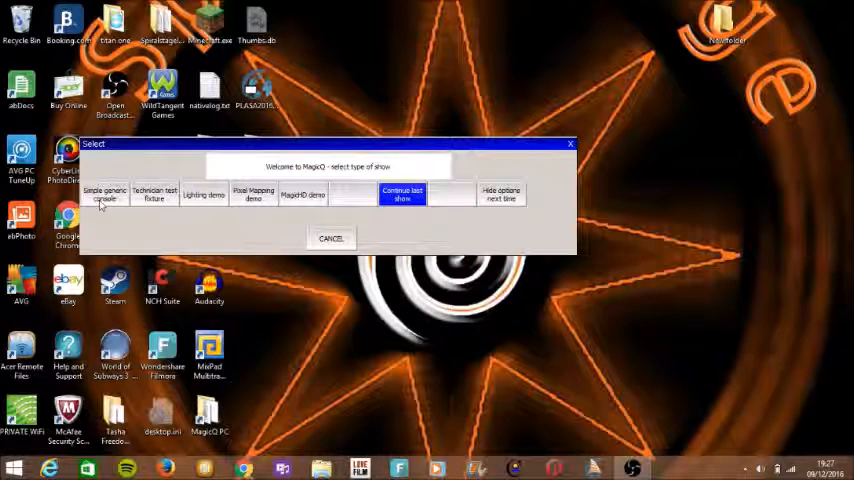
pyautogui.moveTo(140, 213)
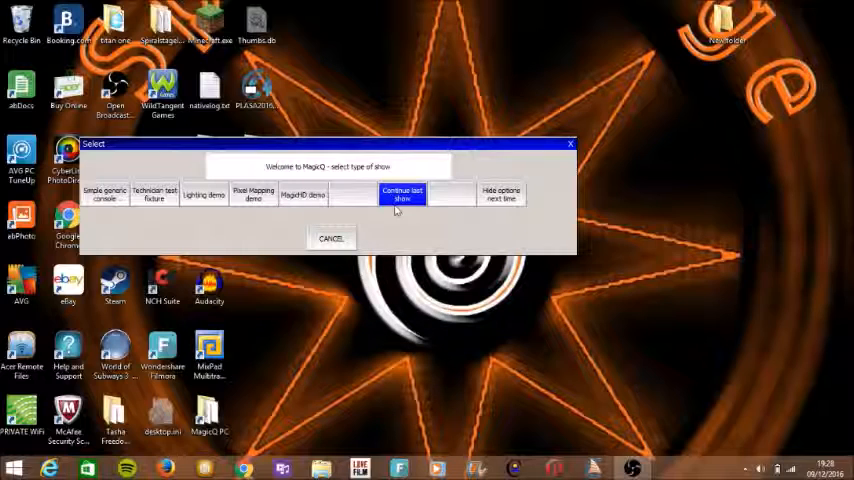
pyautogui.moveTo(523, 250)
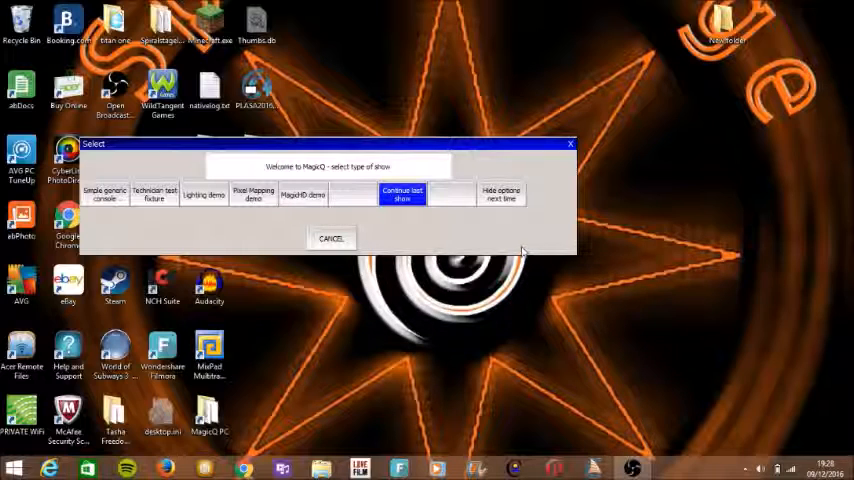
pyautogui.moveTo(415, 222)
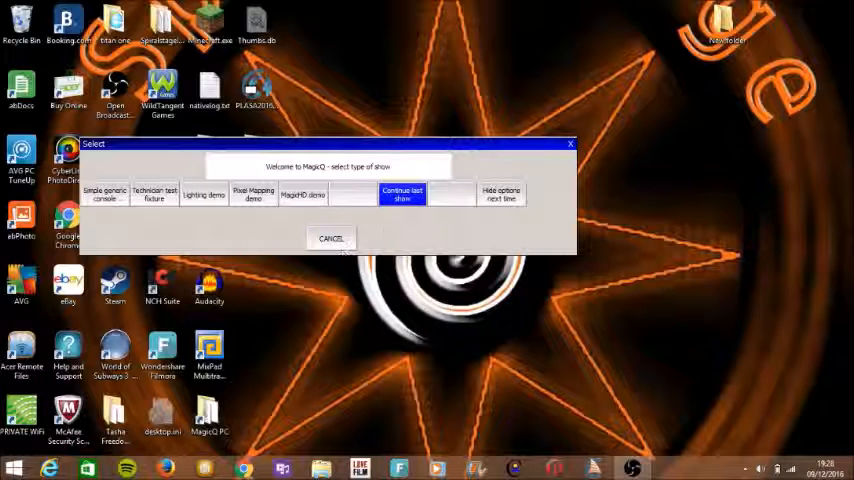
# Step: Continue the last show and open the 3D Visualiser window beside the console
pyautogui.click(402, 194)
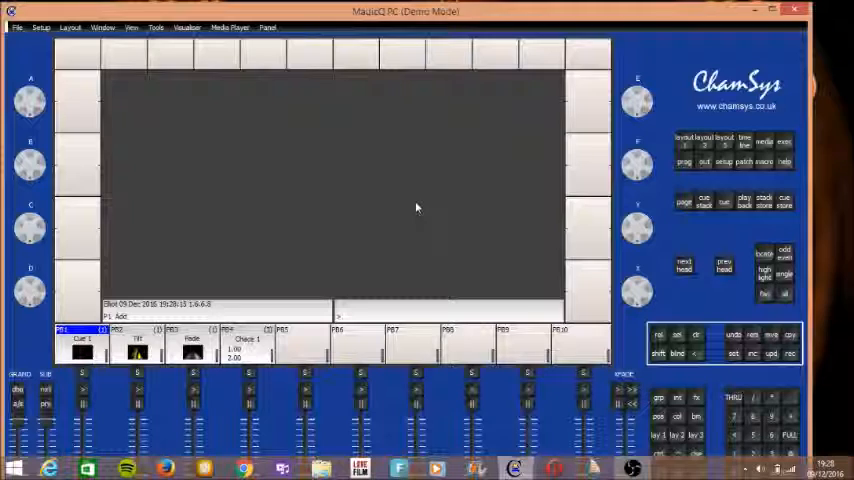
pyautogui.click(187, 27)
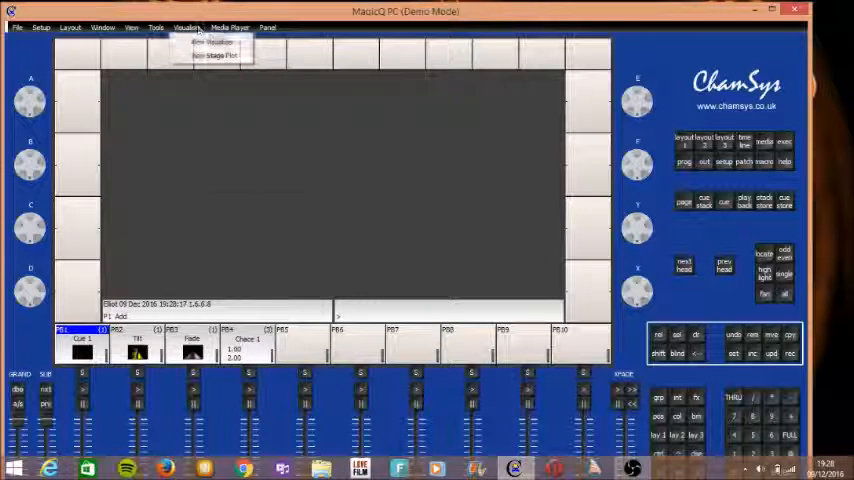
pyautogui.click(216, 46)
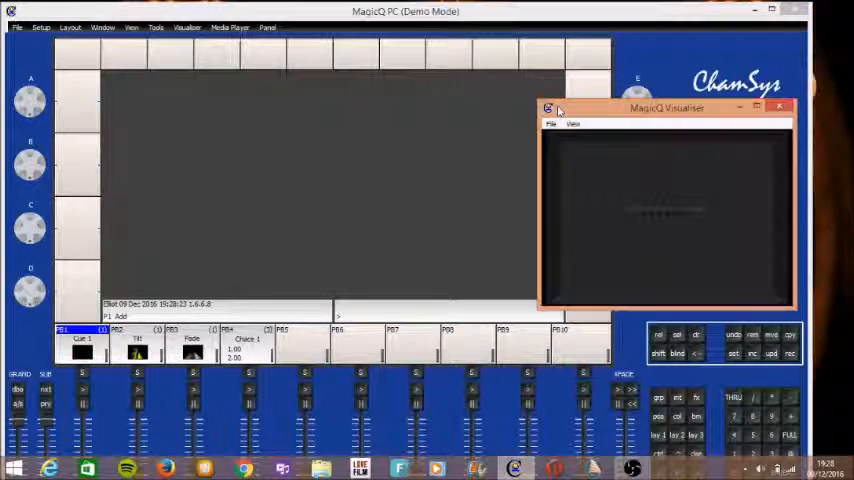
pyautogui.click(779, 107)
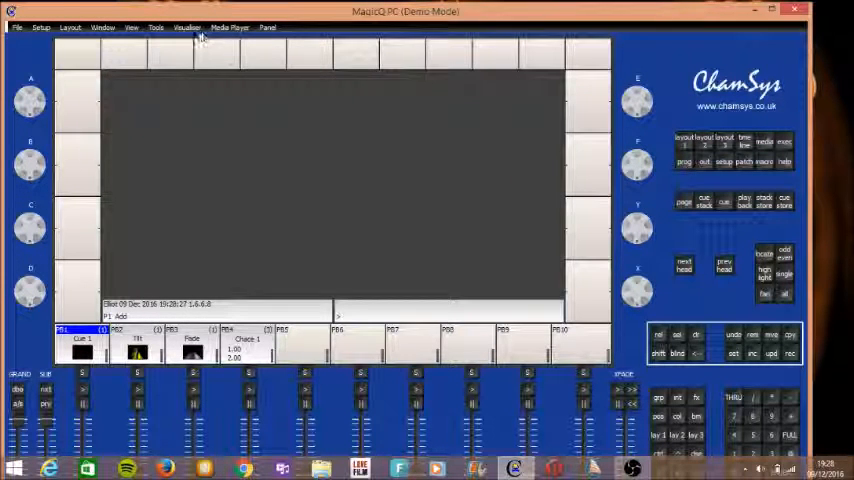
pyautogui.click(187, 27)
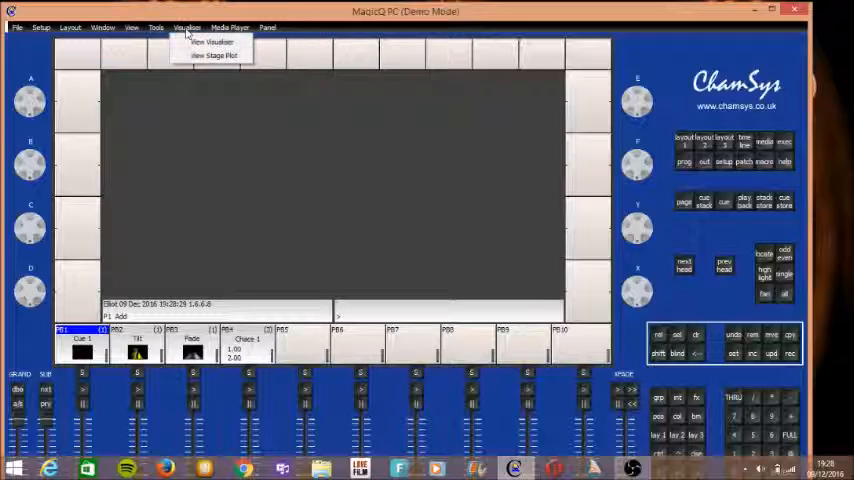
pyautogui.click(210, 42)
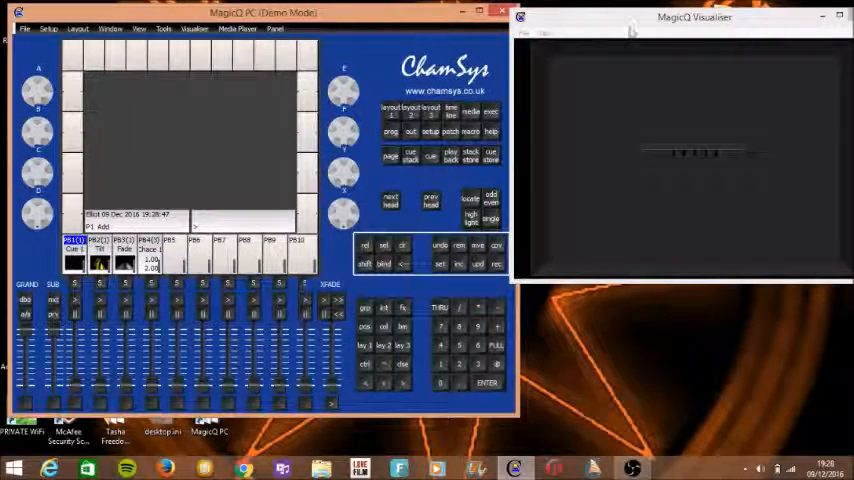
# Step: Try a different Visualiser view preset, then toggle the Light view option
pyautogui.click(546, 33)
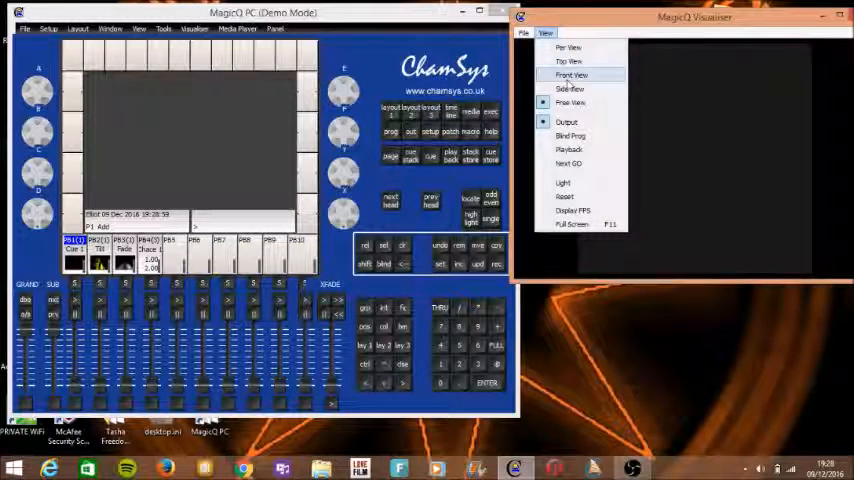
pyautogui.click(570, 74)
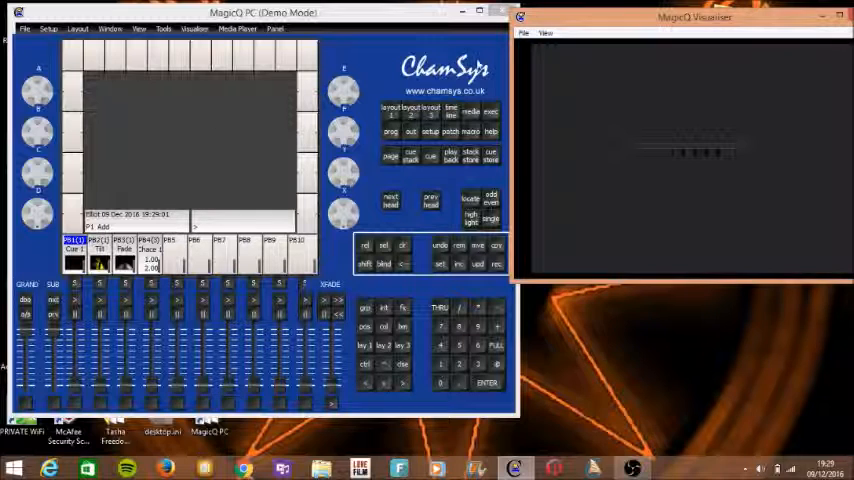
pyautogui.click(545, 33)
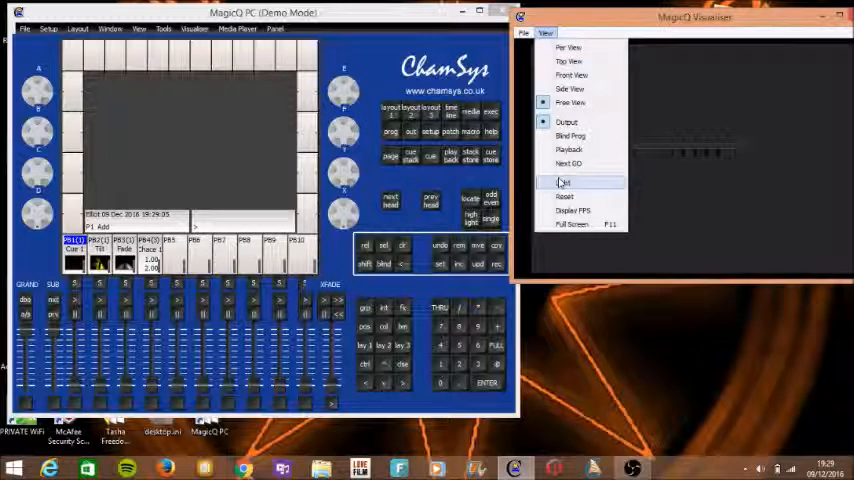
pyautogui.click(564, 181)
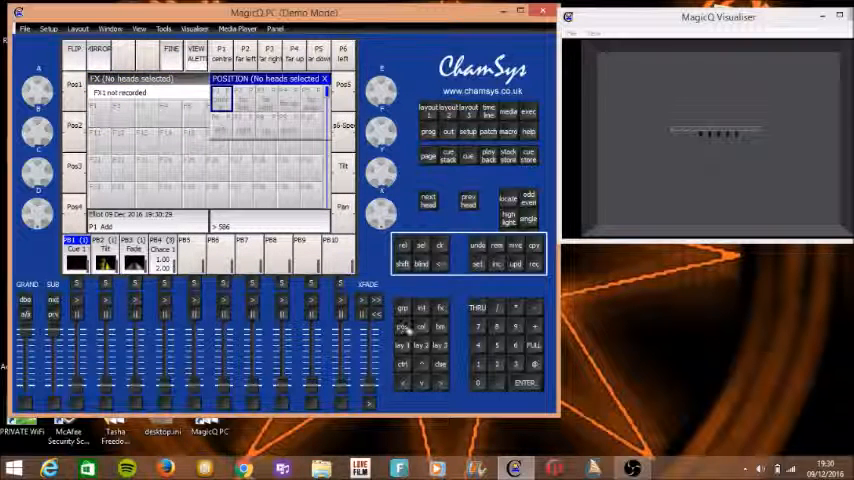
# Step: Select the spot heads and pick a position from the Position window
pyautogui.click(98, 52)
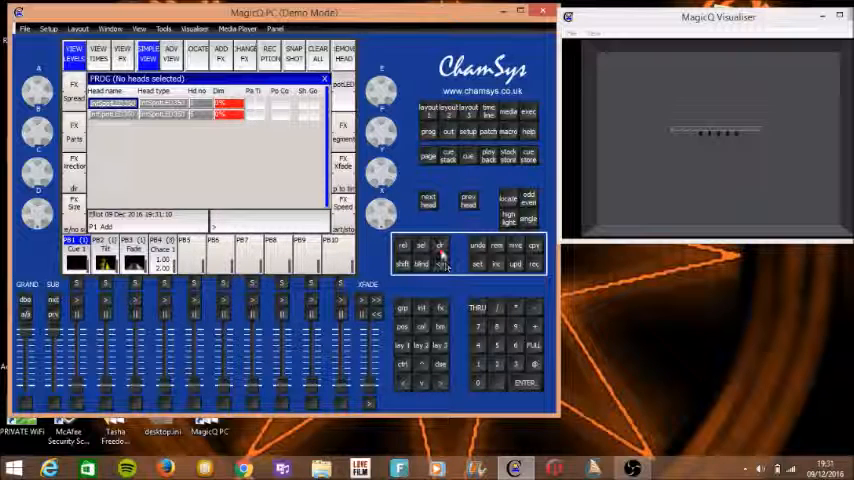
# Step: Show the Programmer window listing spot head names, types and dimmer values
pyautogui.click(318, 53)
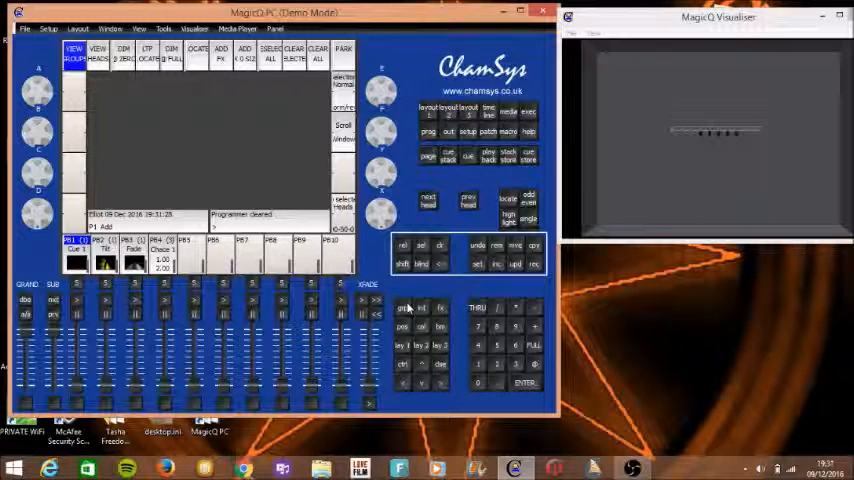
pyautogui.click(74, 54)
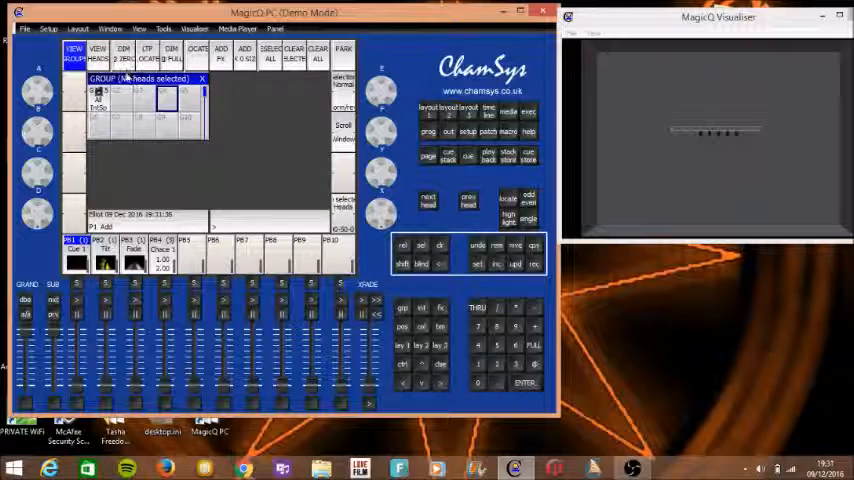
pyautogui.click(168, 123)
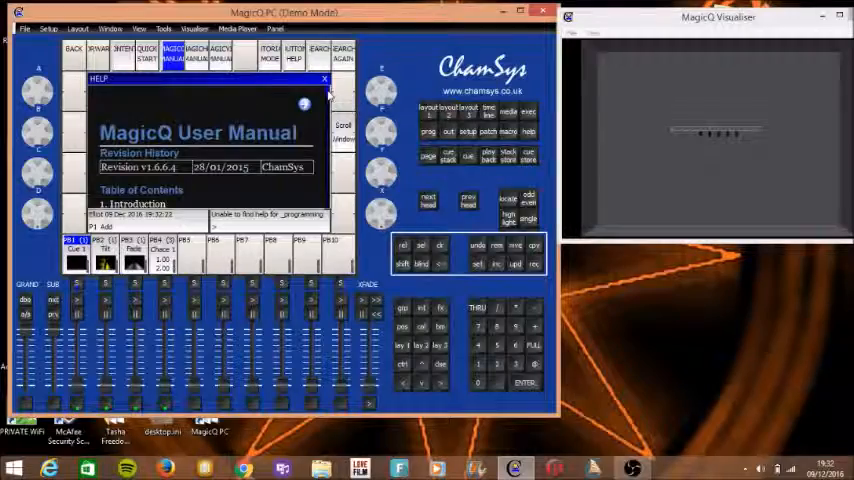
# Step: Scroll through the MagicQ User Manual's programming pages
pyautogui.scroll(-3)
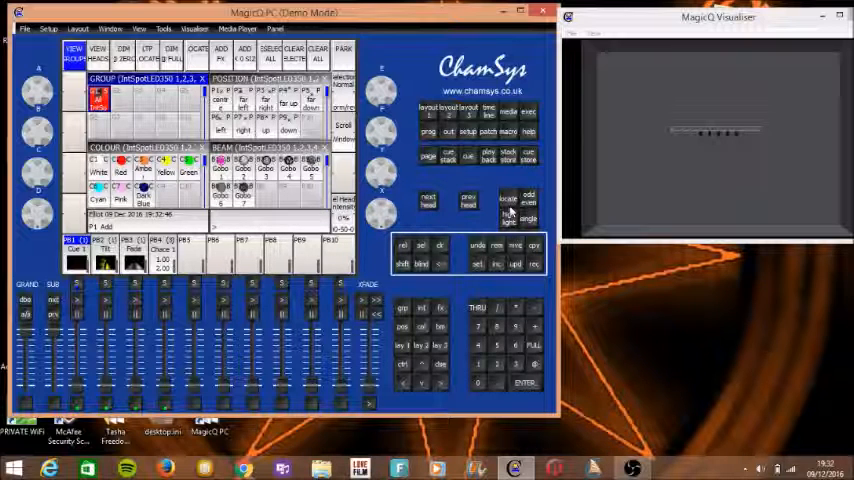
# Step: Select the IntSpot group with Position, Colour and Beam windows open
pyautogui.click(508, 197)
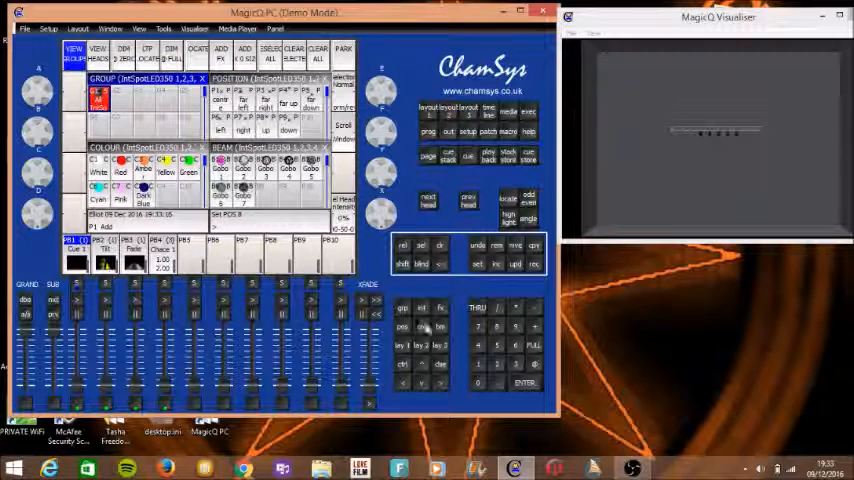
# Step: Turn on Highlight and sub-select odd/even heads to cross the beams
pyautogui.click(505, 200)
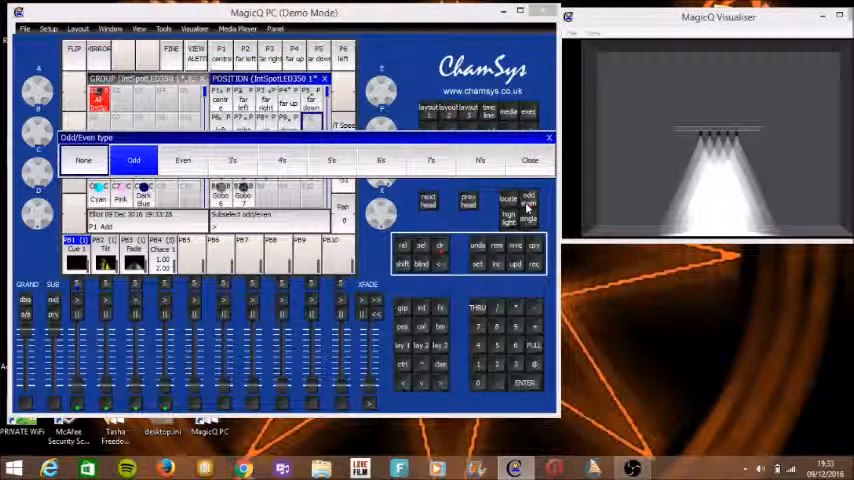
pyautogui.click(530, 160)
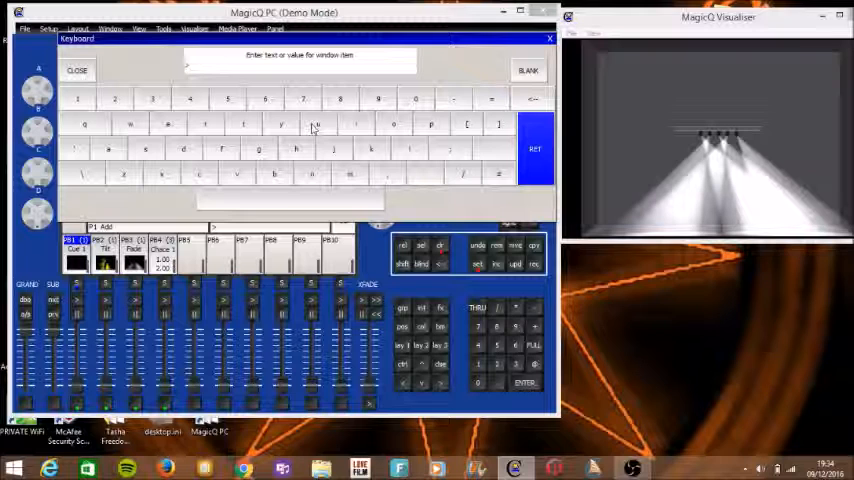
# Step: Name the recorded position palette 'Cross' and confirm it
pyautogui.write('Ceos')
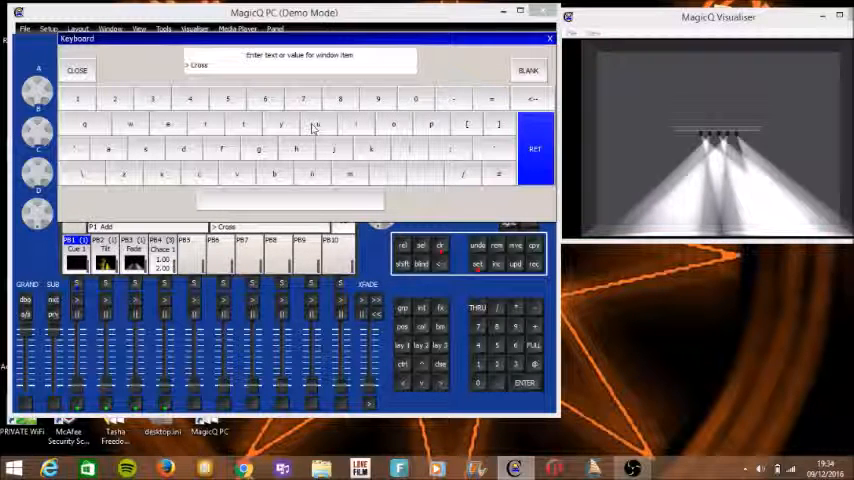
pyautogui.click(77, 70)
pyautogui.write('> Tes')
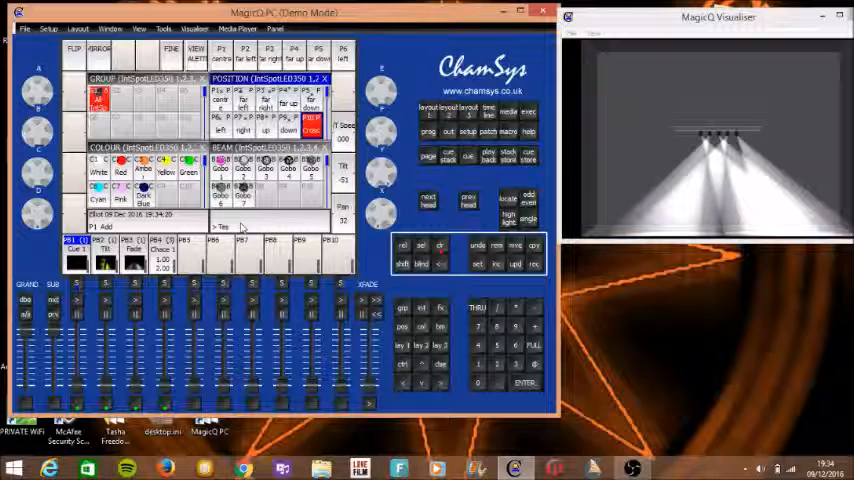
# Step: Clear the programmer so no spot heads remain selected
pyautogui.write('c')
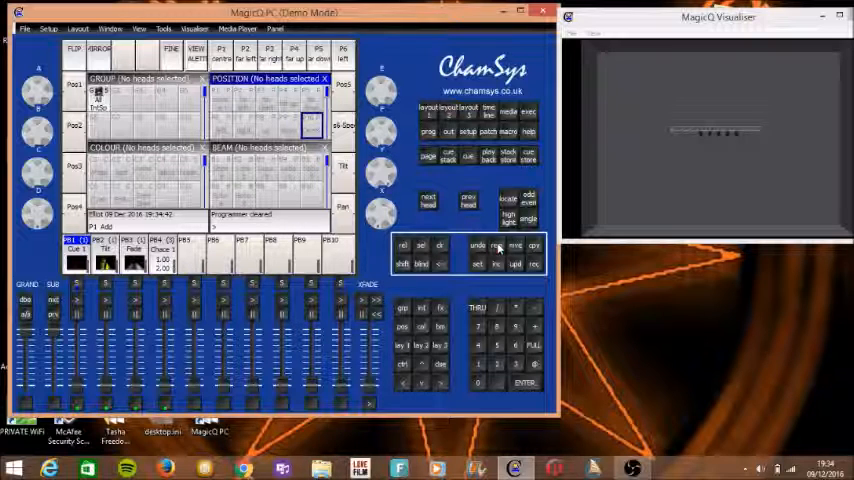
# Step: Remove the old playback cue stack and confirm the removal
pyautogui.click(496, 245)
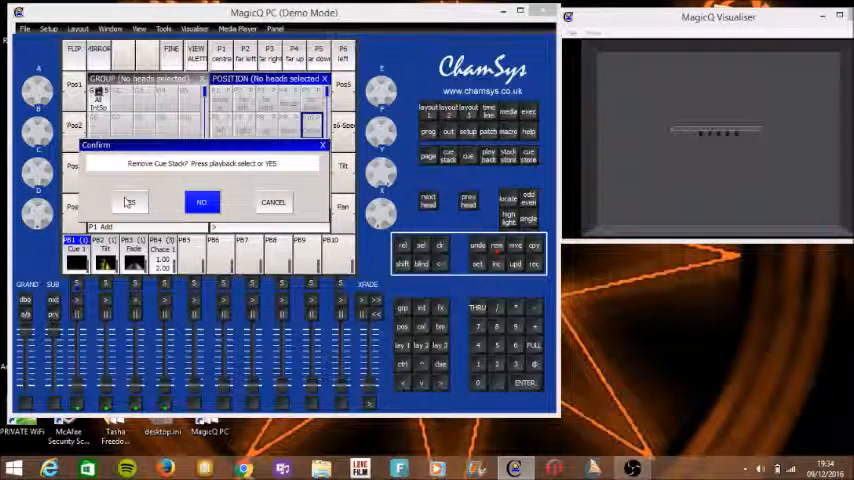
pyautogui.click(130, 202)
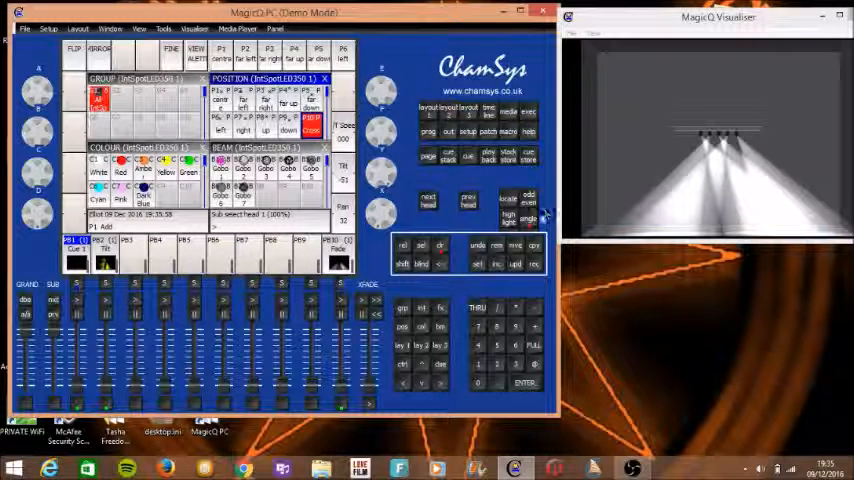
# Step: Sub-select the Cross-positioned spot heads one by one, from head 1 through to head 5
pyautogui.click(428, 199)
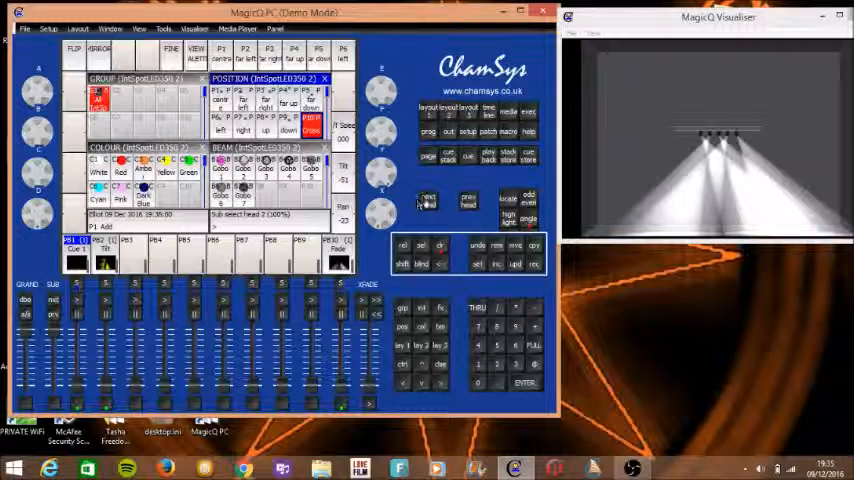
pyautogui.click(428, 201)
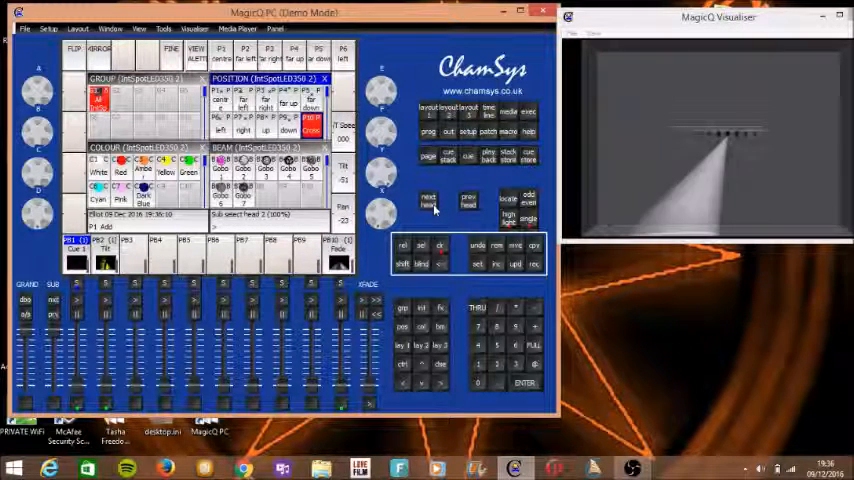
pyautogui.click(468, 202)
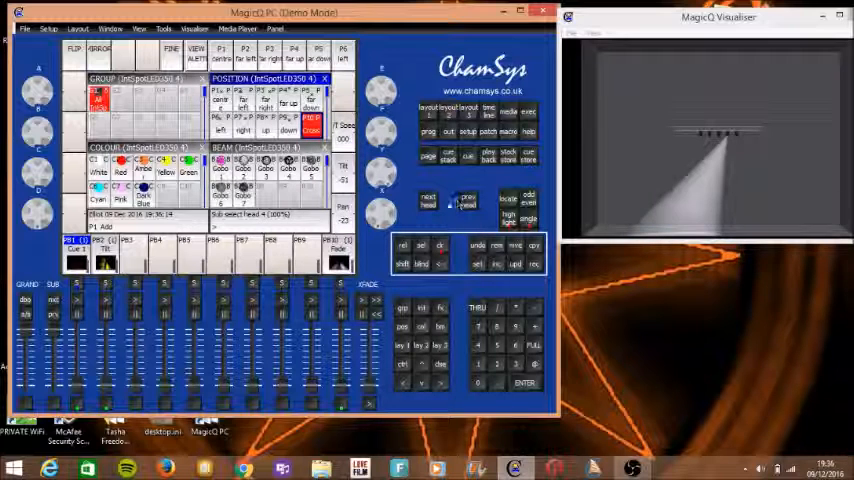
pyautogui.click(428, 199)
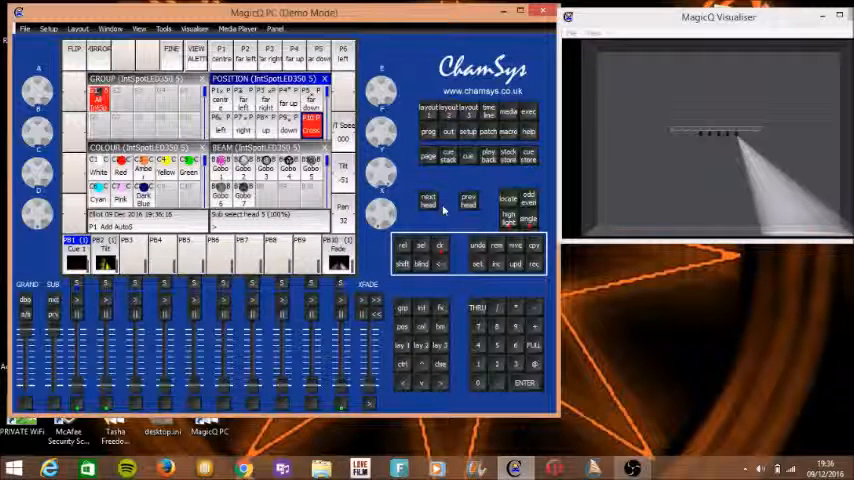